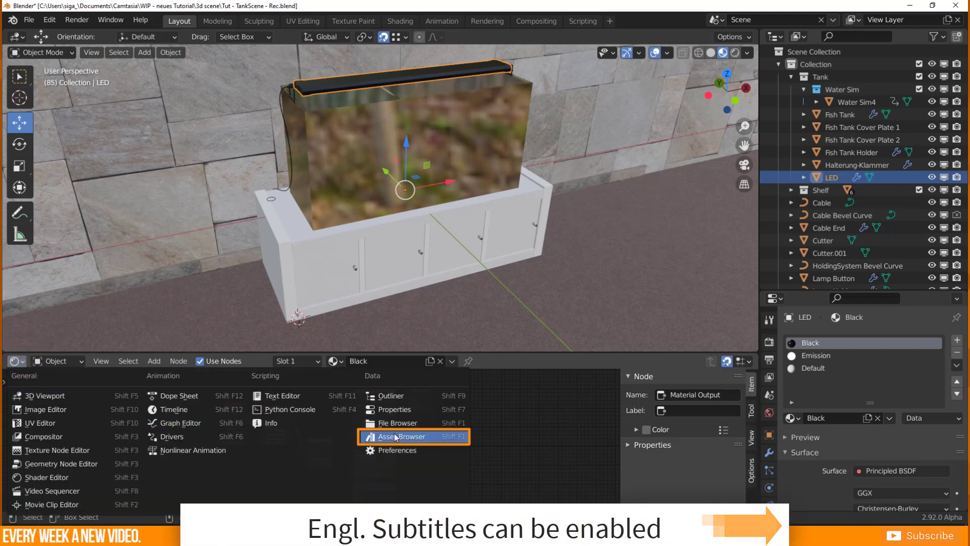
- Show the Shading assets of the current file and mark the LED's Black material as an asset
click(400, 436)
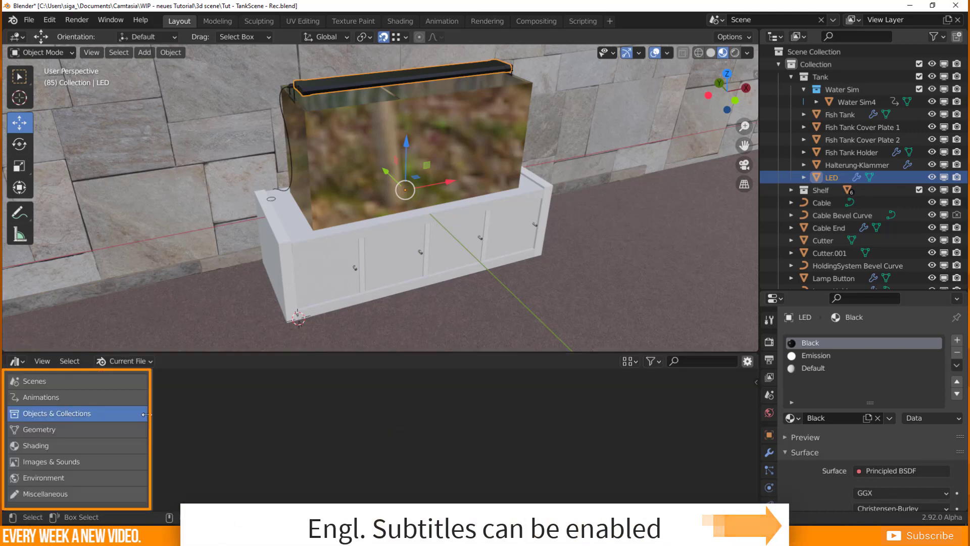
click(39, 429)
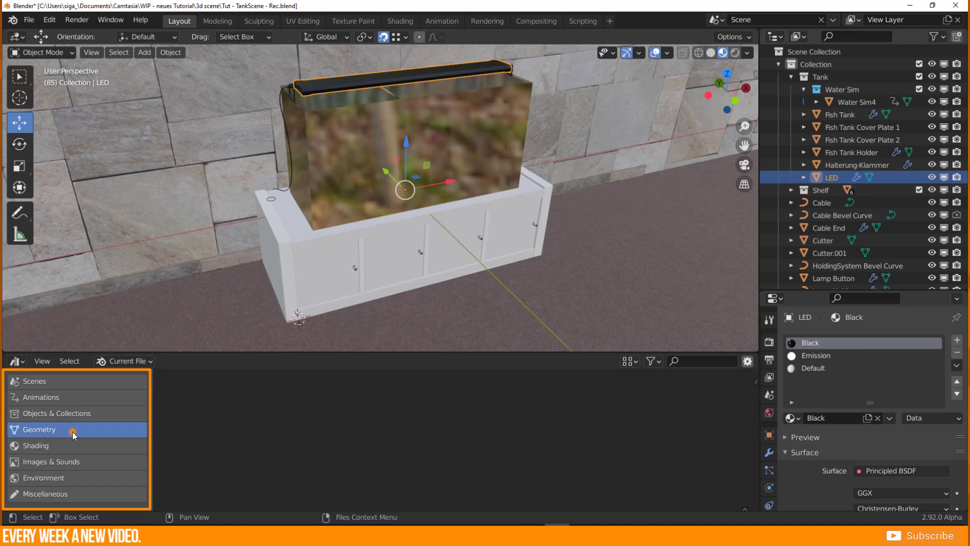
click(35, 446)
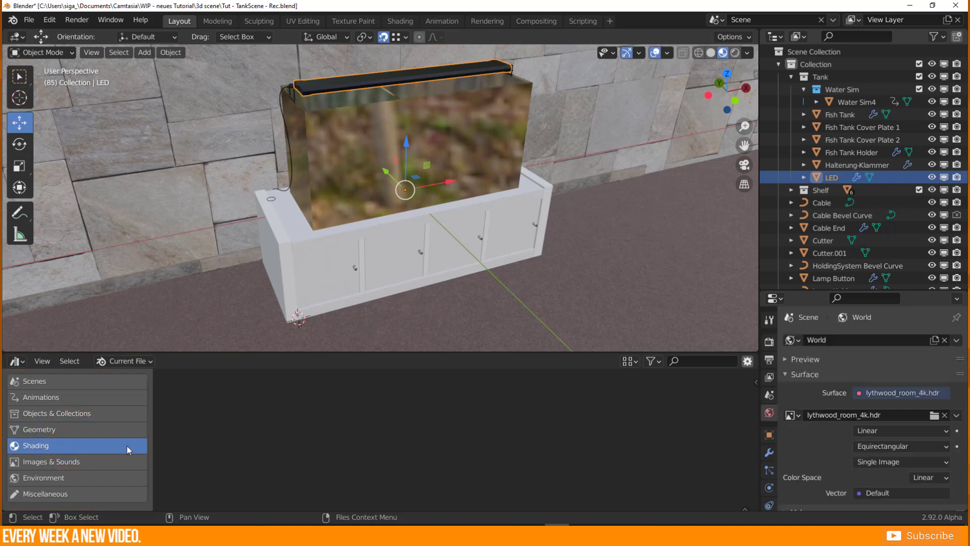
click(769, 475)
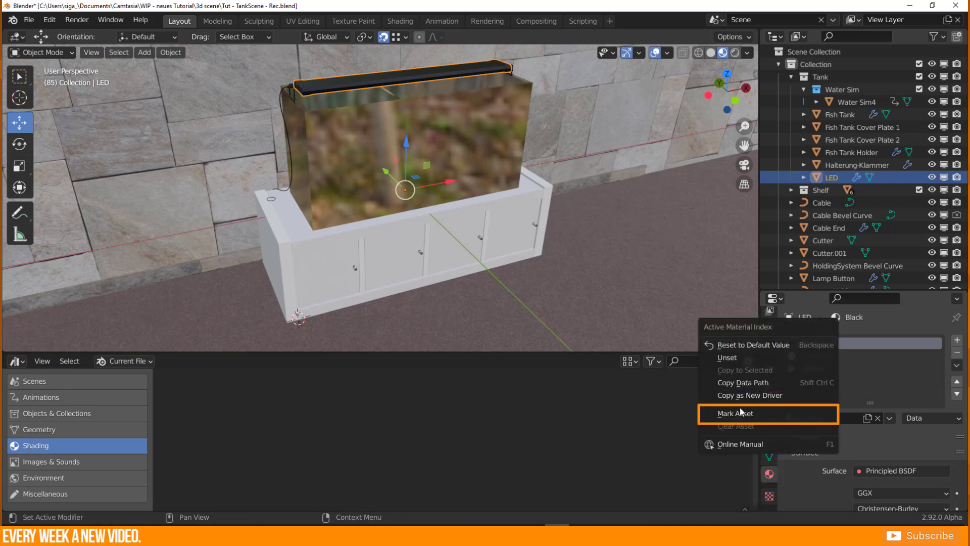
click(734, 413)
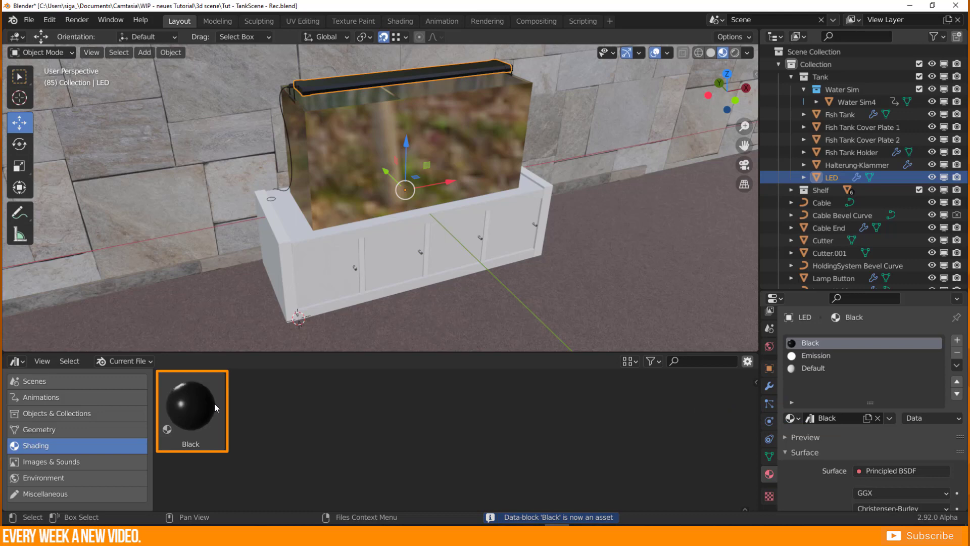
mouse_move(203, 403)
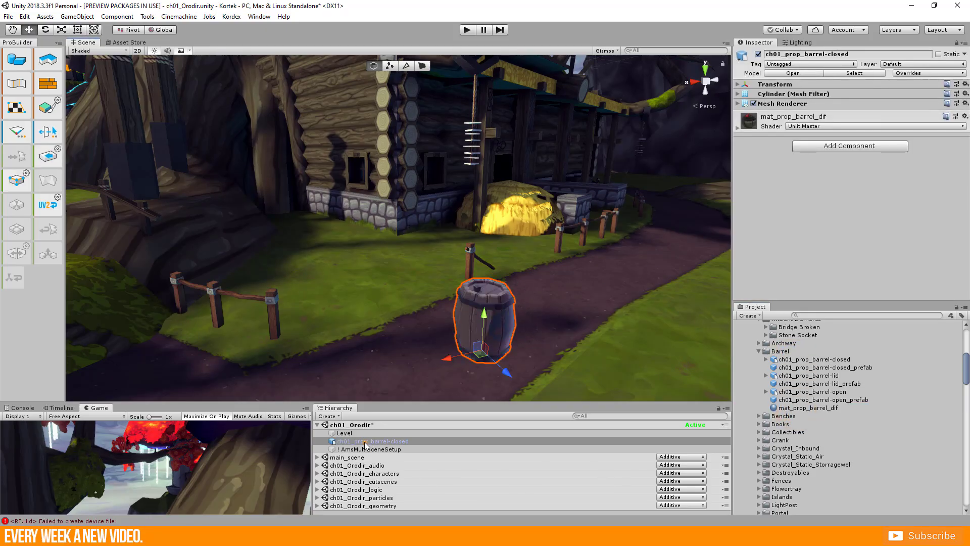
click(813, 366)
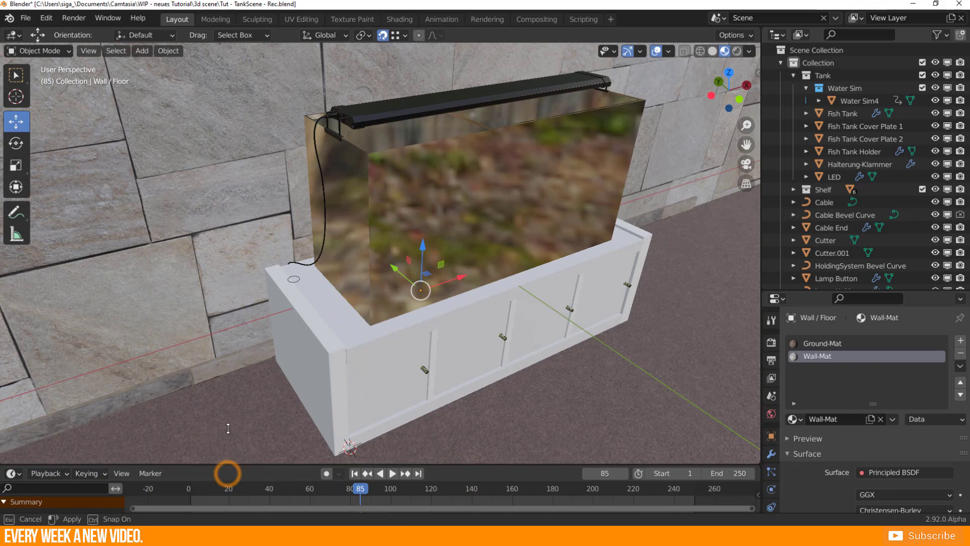
- Turn the timeline into the asset browser and browse the Geometry assets
click(11, 346)
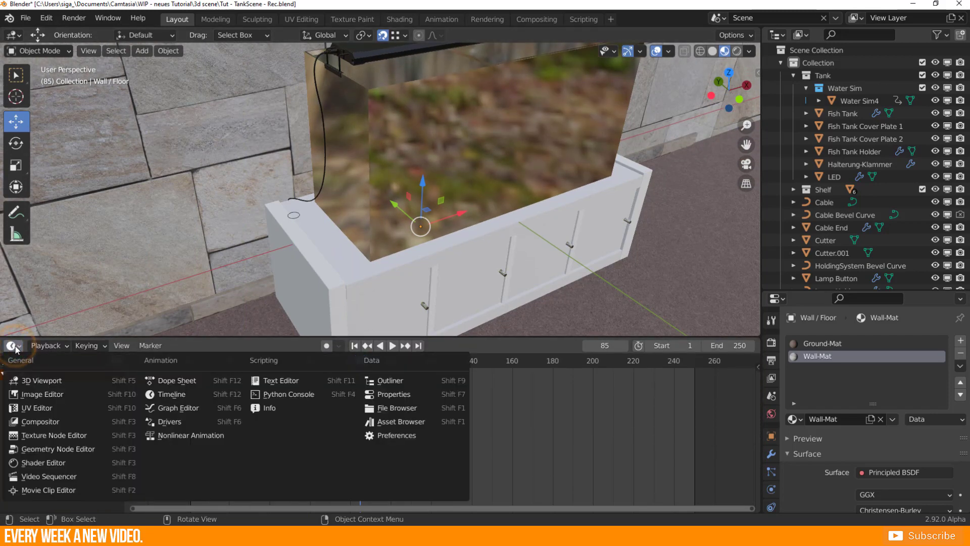
mouse_move(398, 421)
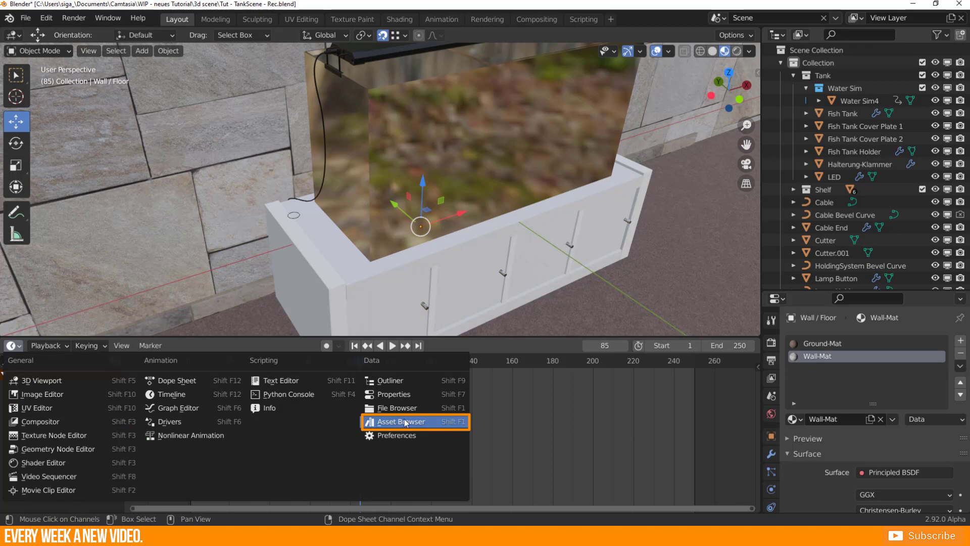
click(399, 422)
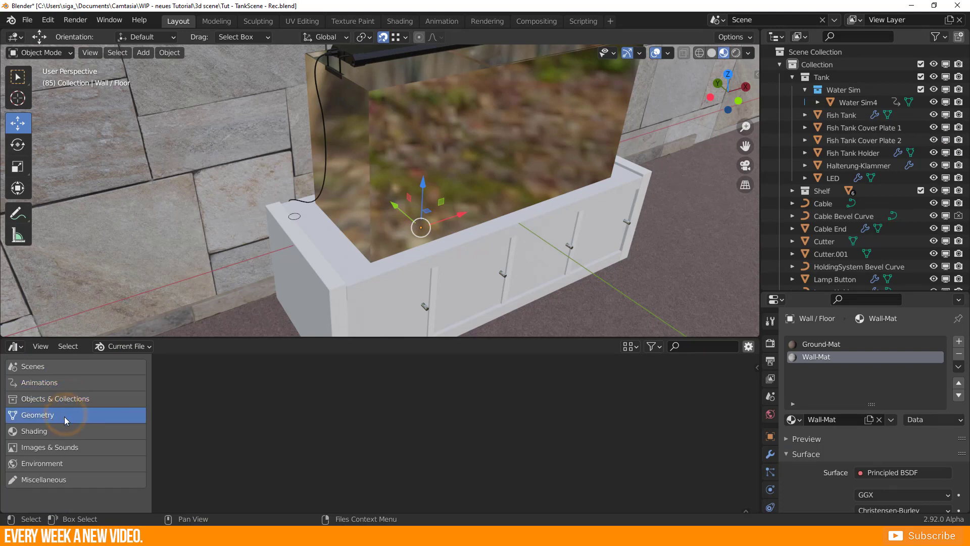
click(35, 432)
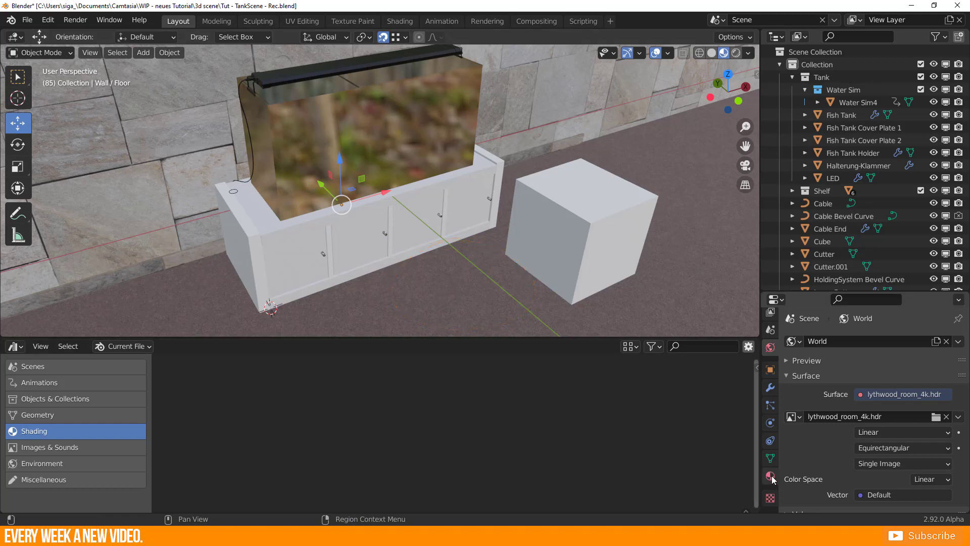
- Mark Wall-Mat as an asset and drag it onto the cube beside the cabinet
click(770, 476)
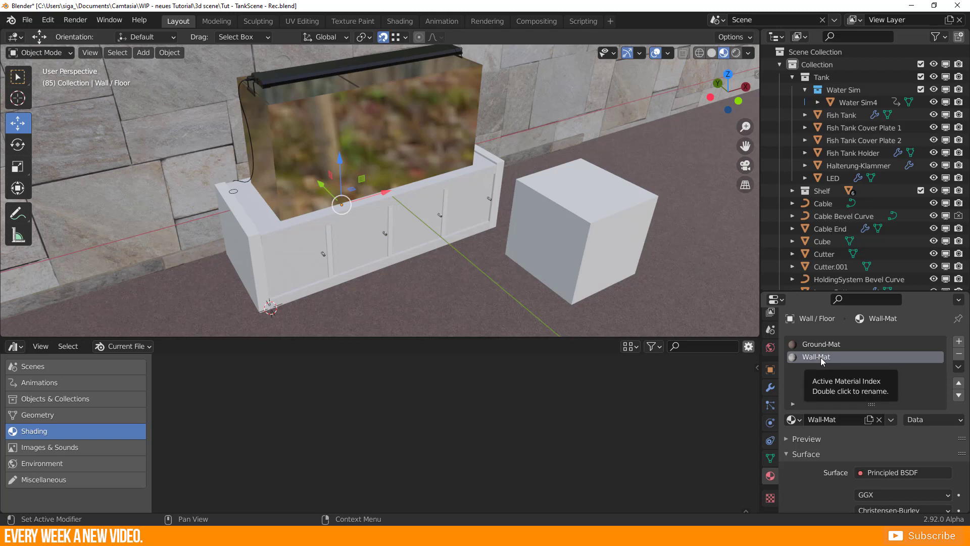
right_click(817, 357)
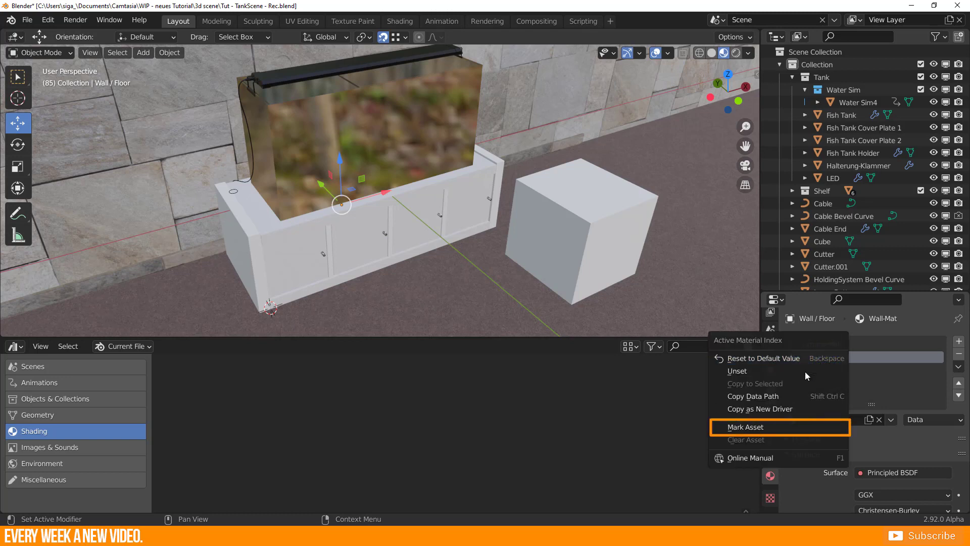
click(746, 426)
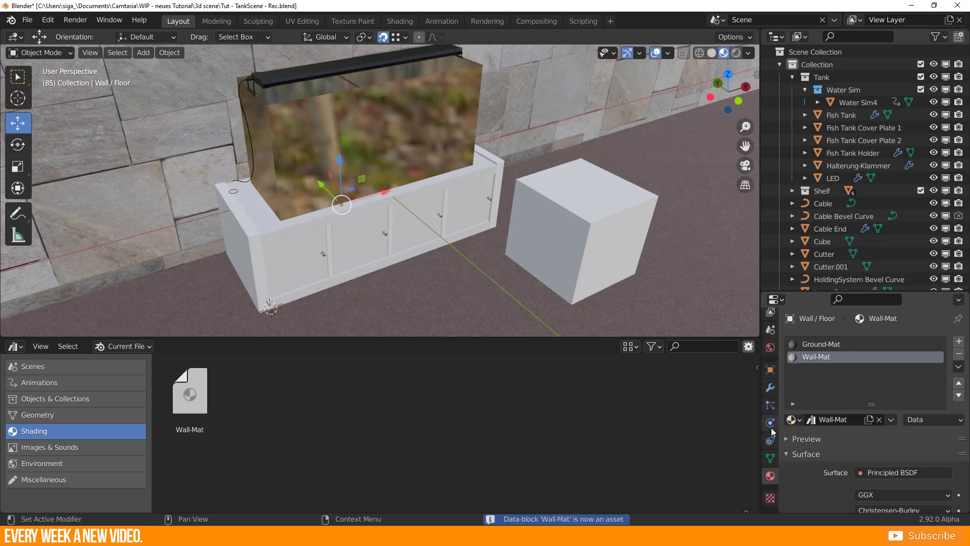
click(190, 391)
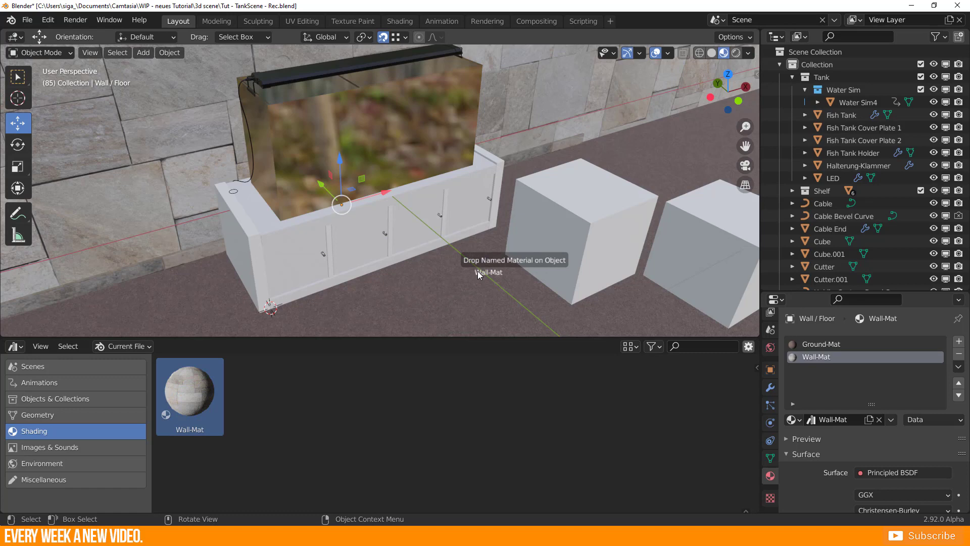
drag(478, 274, 557, 245)
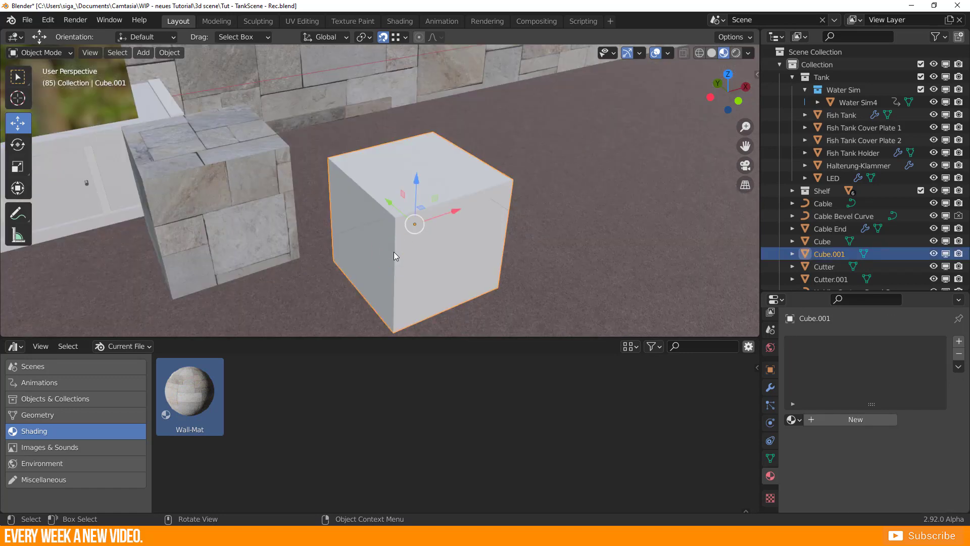
- Mark the remaining scene materials as assets from the asset list
key(Tab)
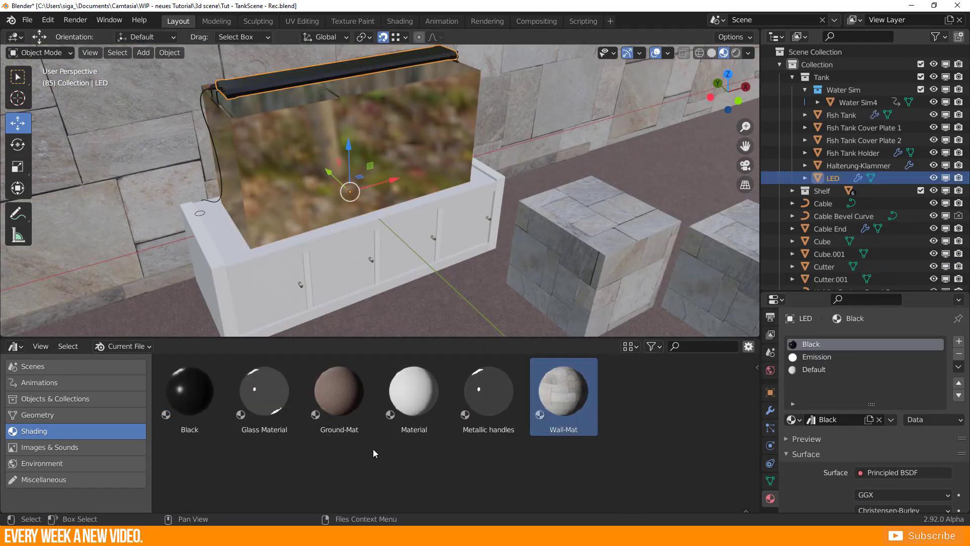
right_click(374, 452)
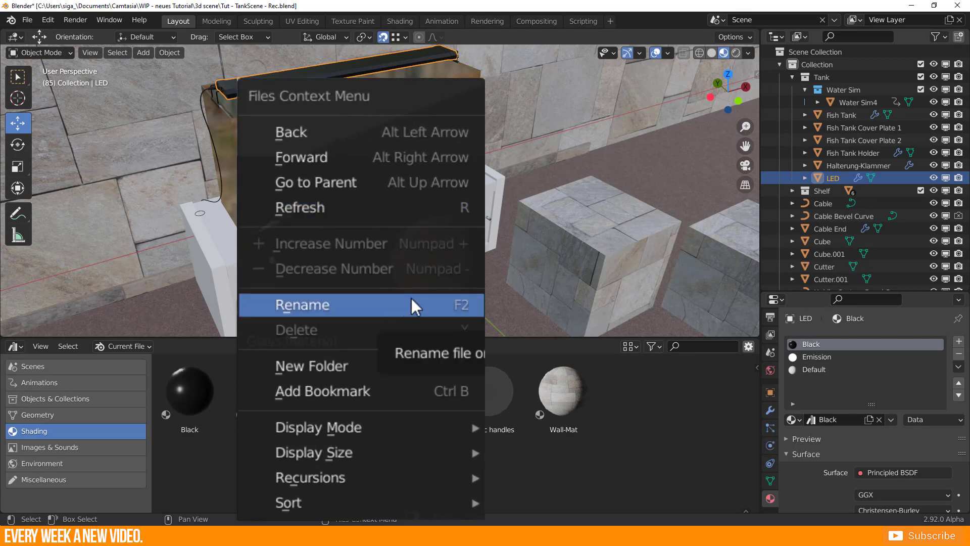
mouse_move(396, 344)
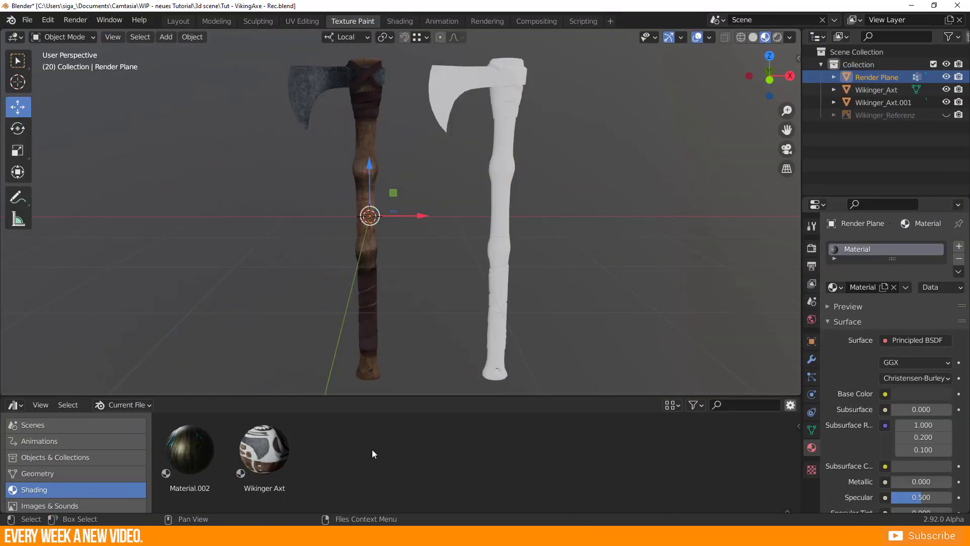
- Mark the Wikinger_Axt object as an asset and check the current file's material assets
click(55, 456)
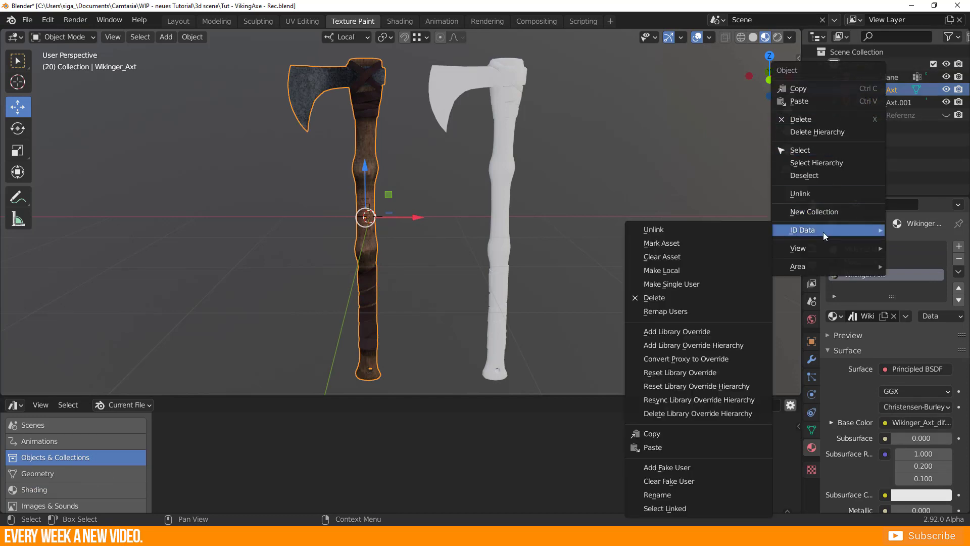
mouse_move(828, 230)
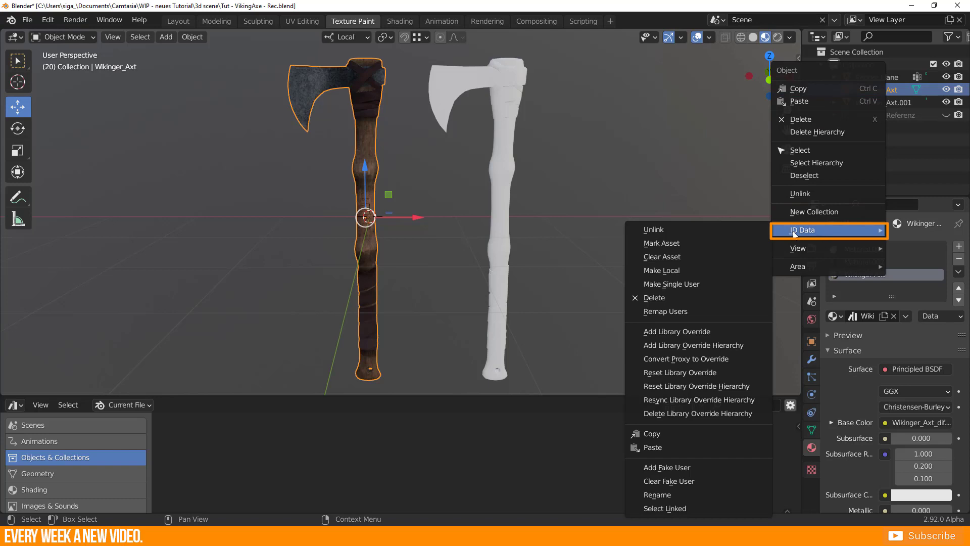
click(661, 243)
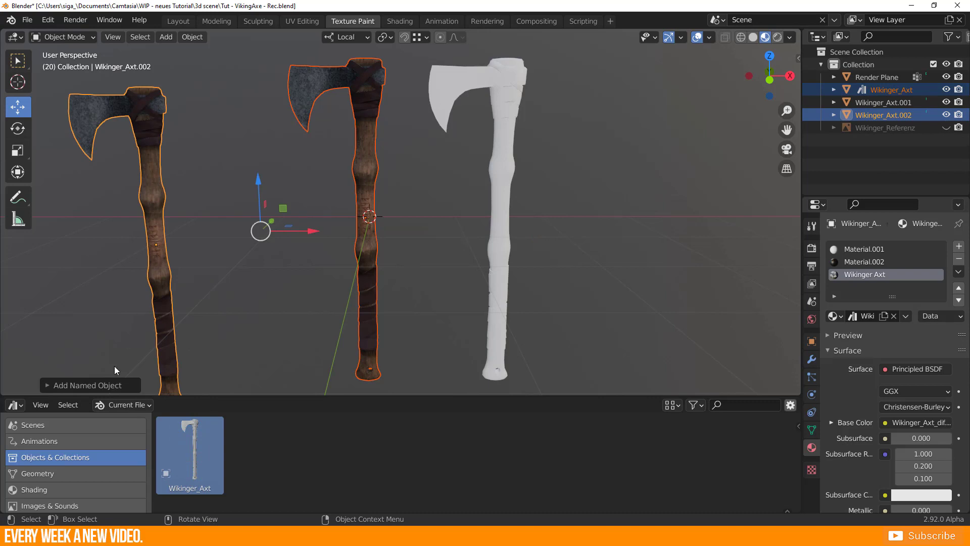
click(34, 489)
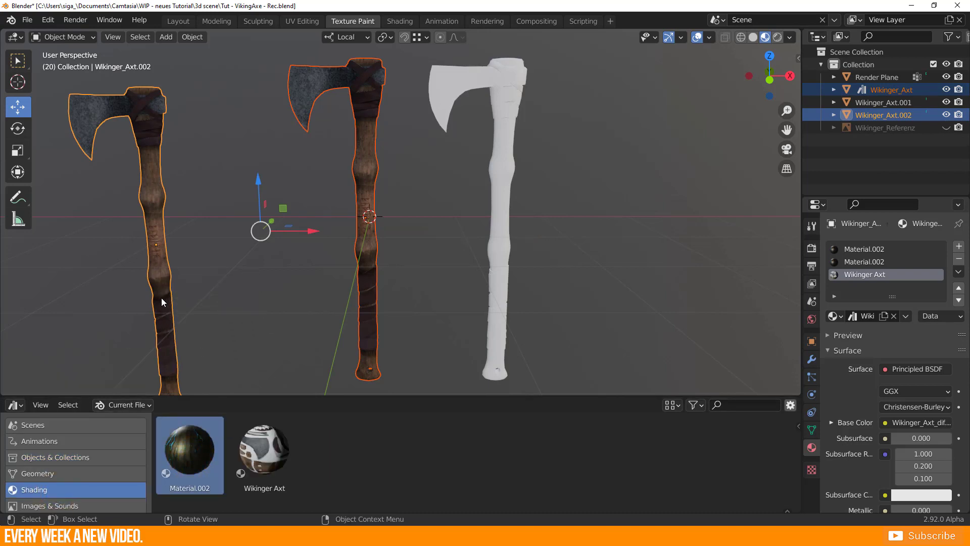
- Mark the plain white axe as an asset and check the material assets again
click(883, 102)
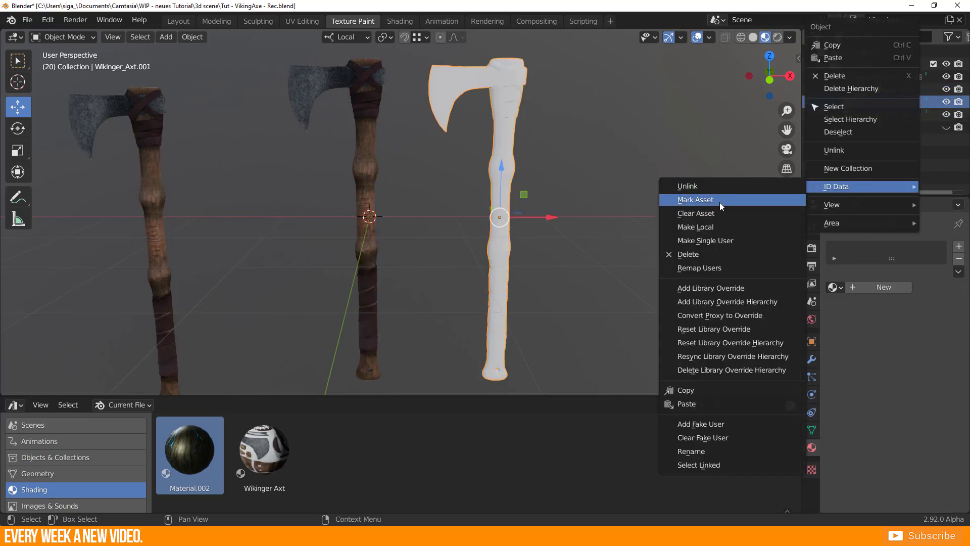
click(695, 199)
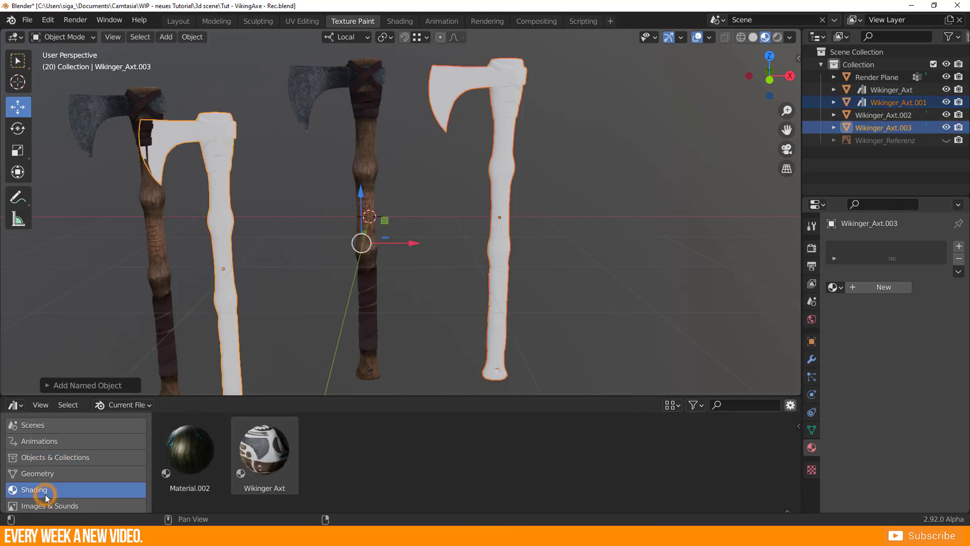
click(263, 447)
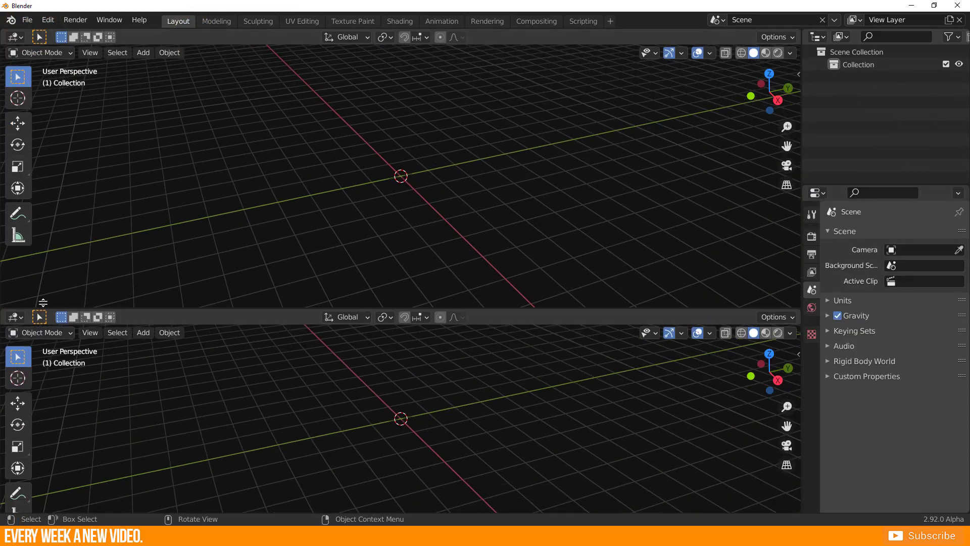
- Make the lower area an asset browser and go to the Preferences file path settings
click(13, 319)
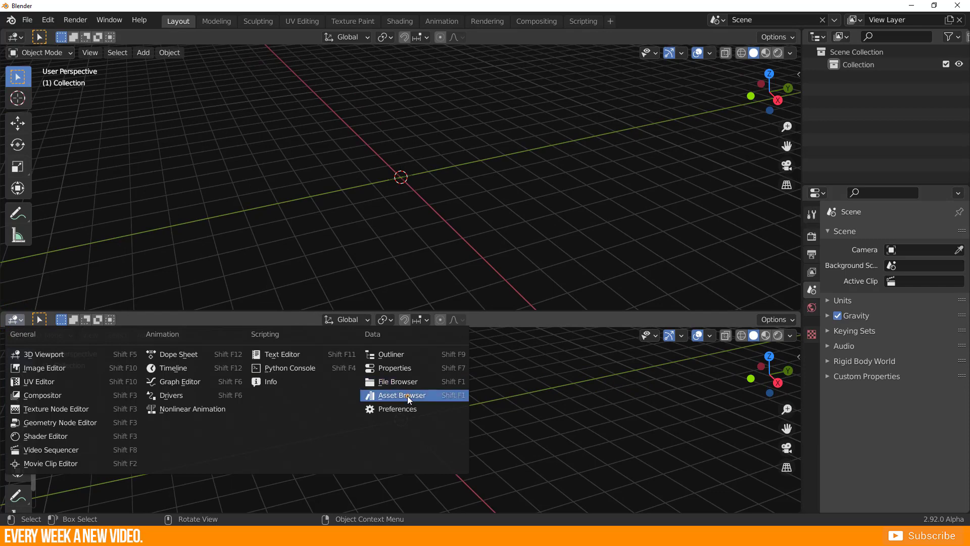
click(402, 395)
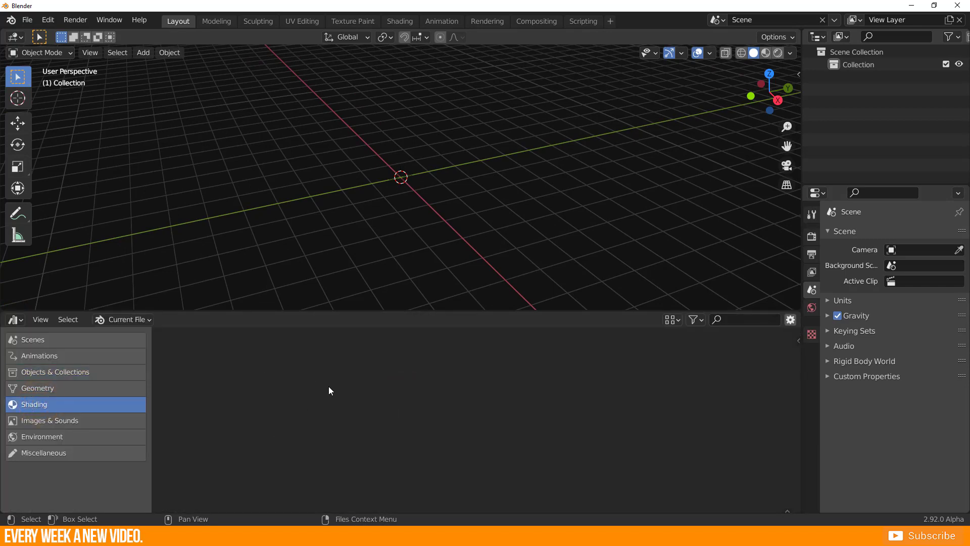
click(47, 19)
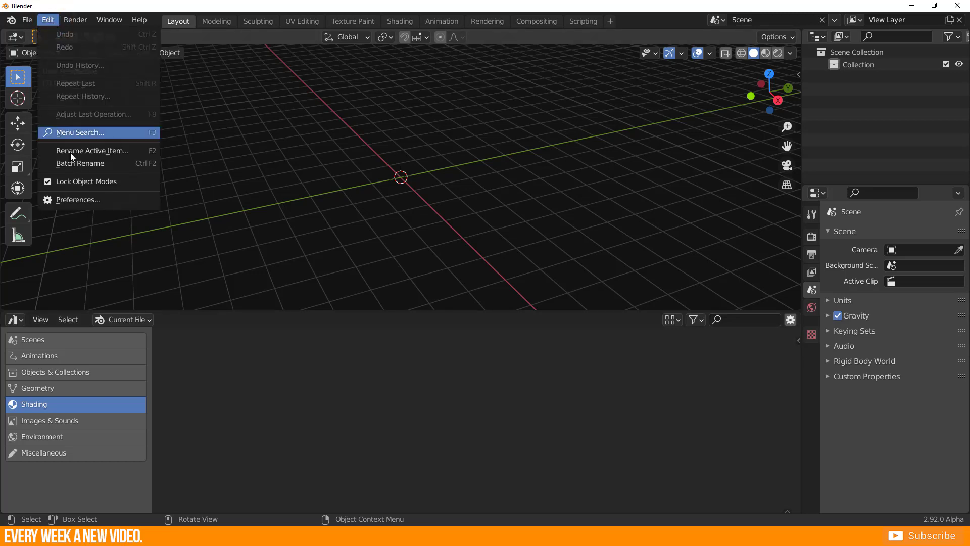
click(77, 199)
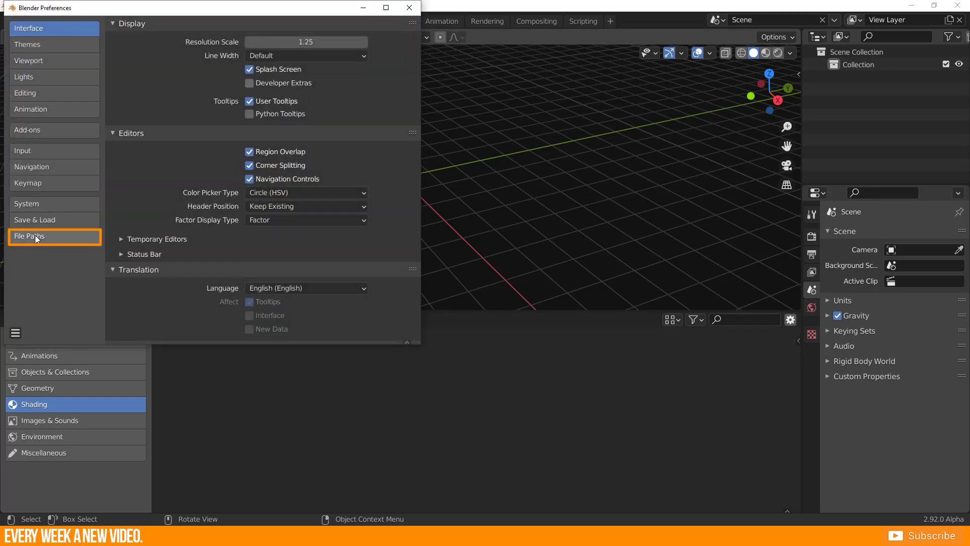
click(28, 235)
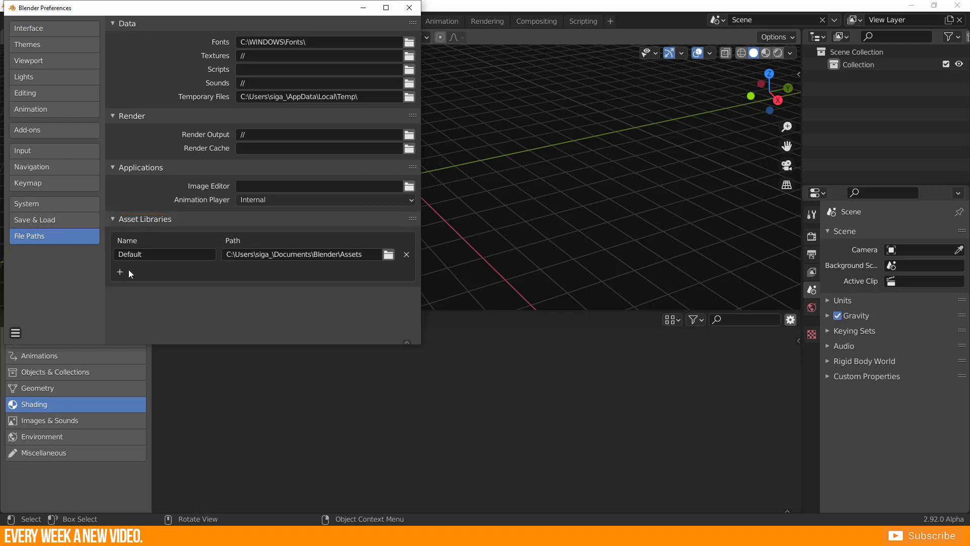
- Add a Materials asset library and set its folder
click(119, 273)
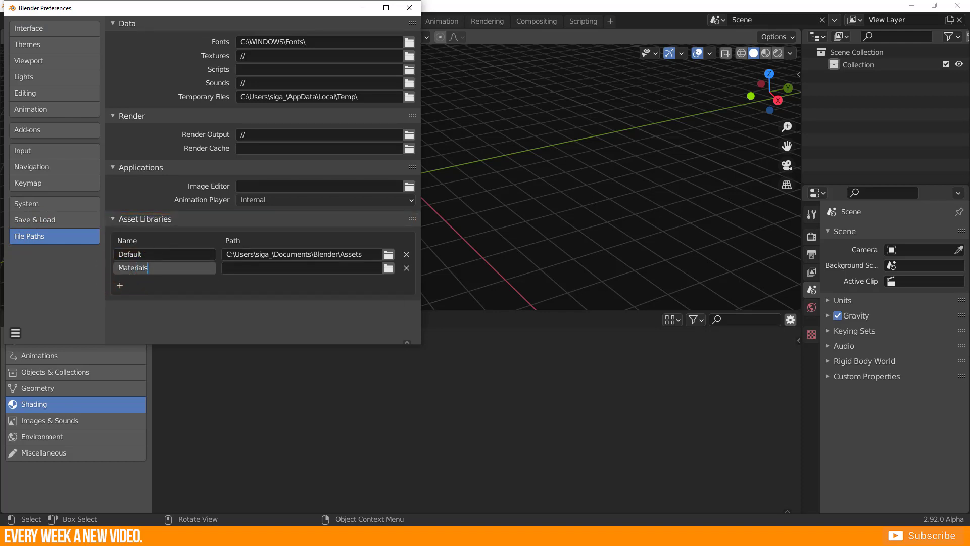
click(388, 266)
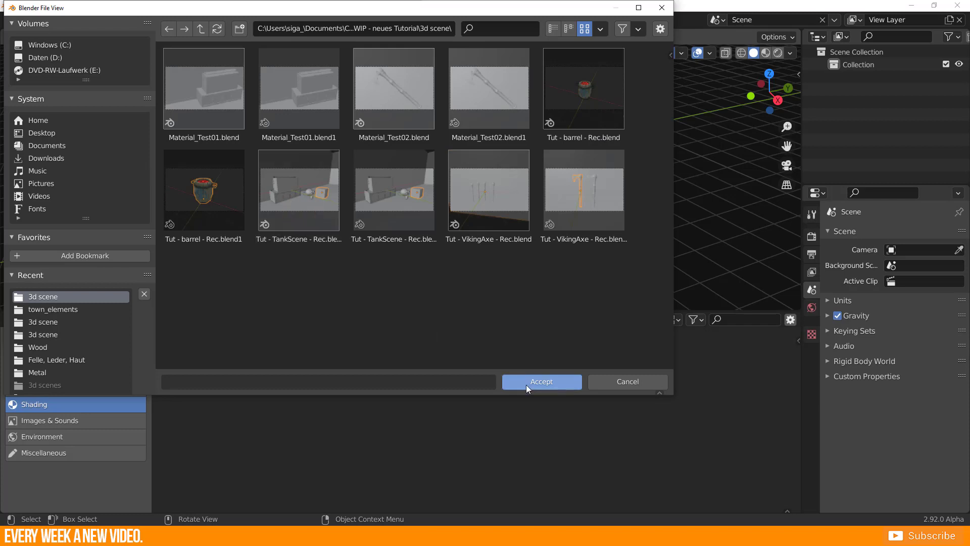
click(540, 380)
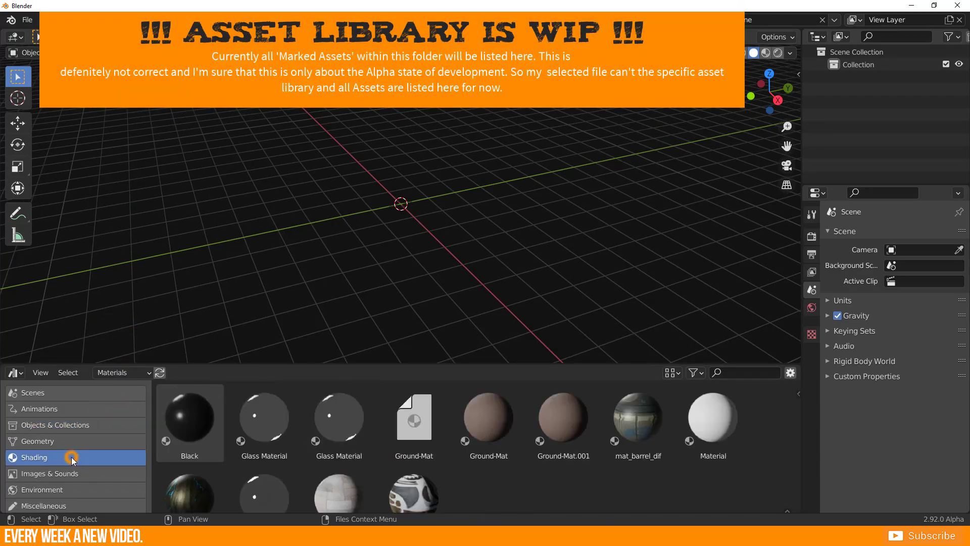
- Add a Vikings asset library pointing to the 3d scene tutorial folder and leave the preferences
click(54, 425)
text(Vikings)
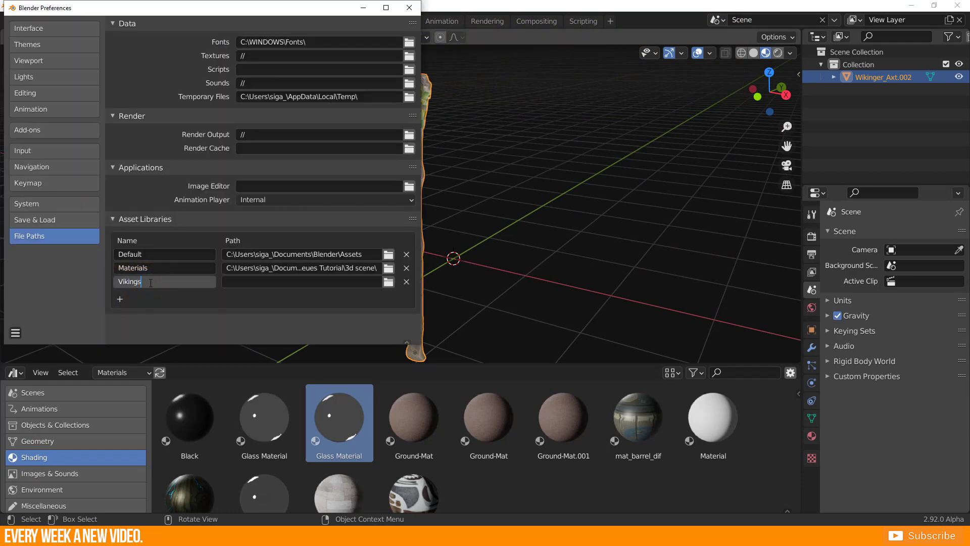
click(388, 282)
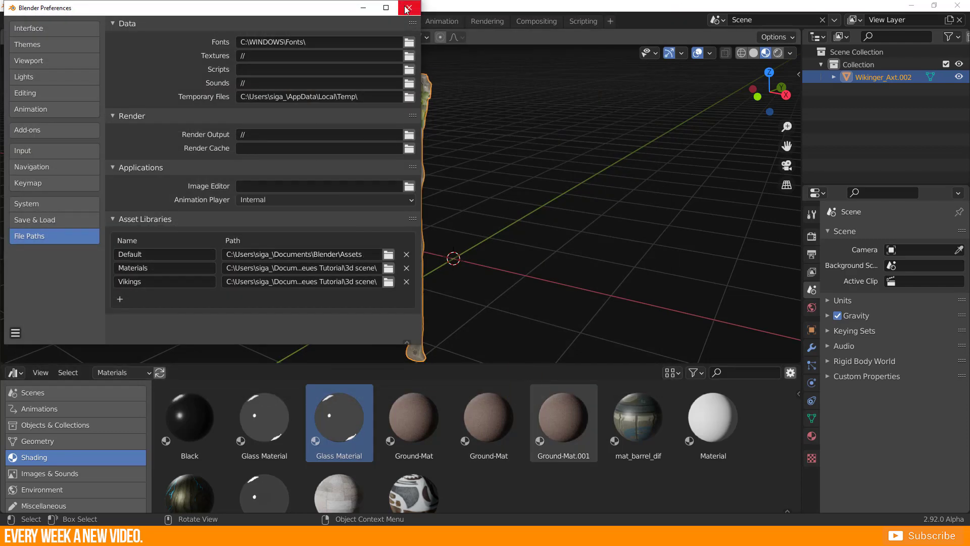
click(408, 7)
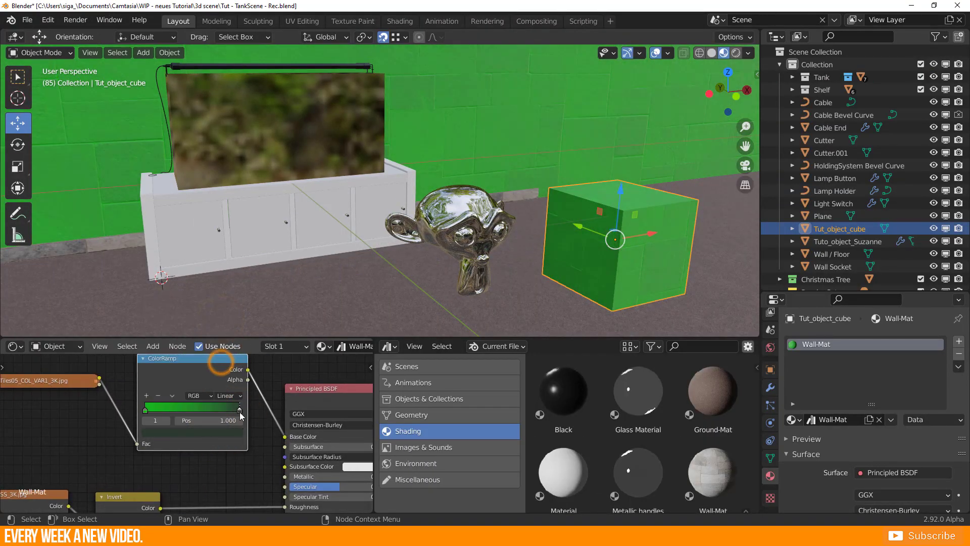
- Shift the Wall-Mat ColorRamp colour from green to a reddish tint
drag(238, 407, 186, 407)
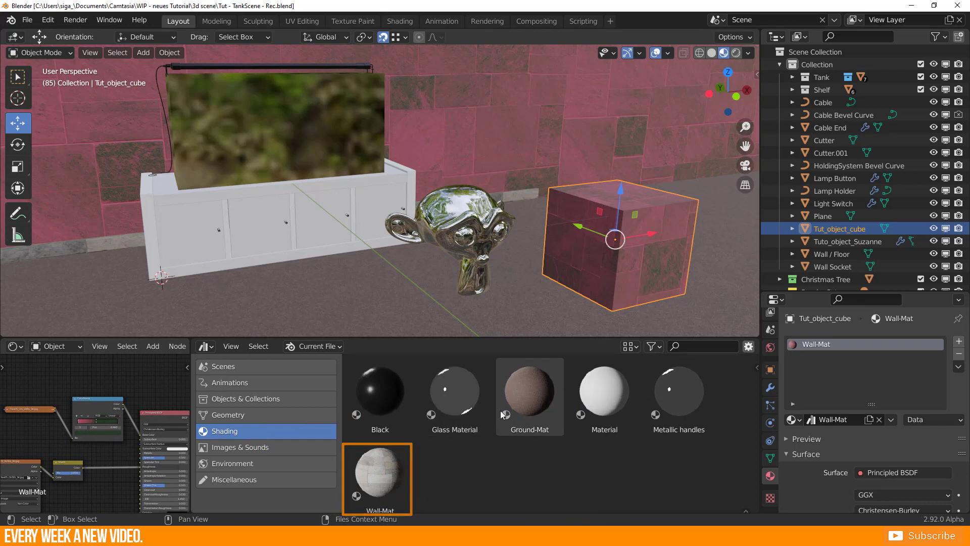
right_click(377, 478)
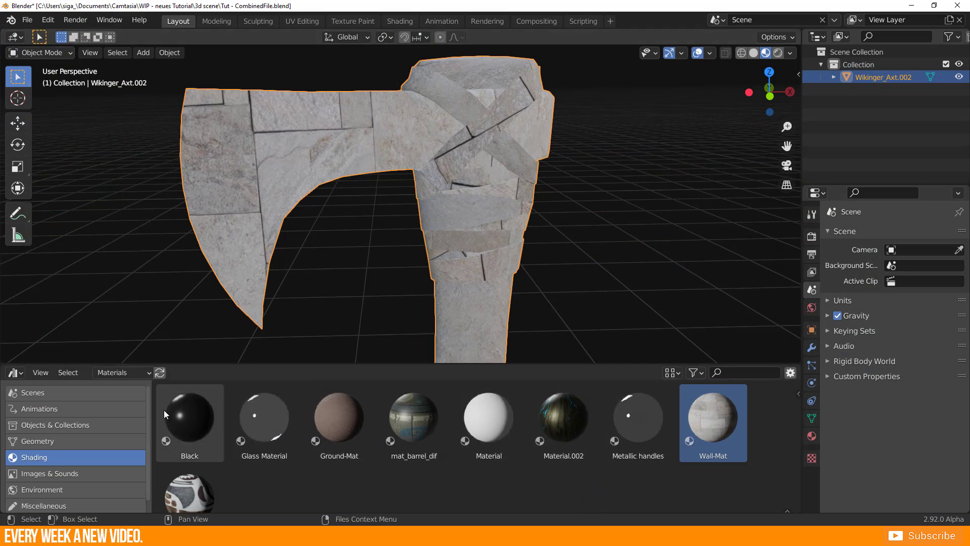
- Reload the Materials library previews so Wall-Mat shows its reddish tint
click(161, 372)
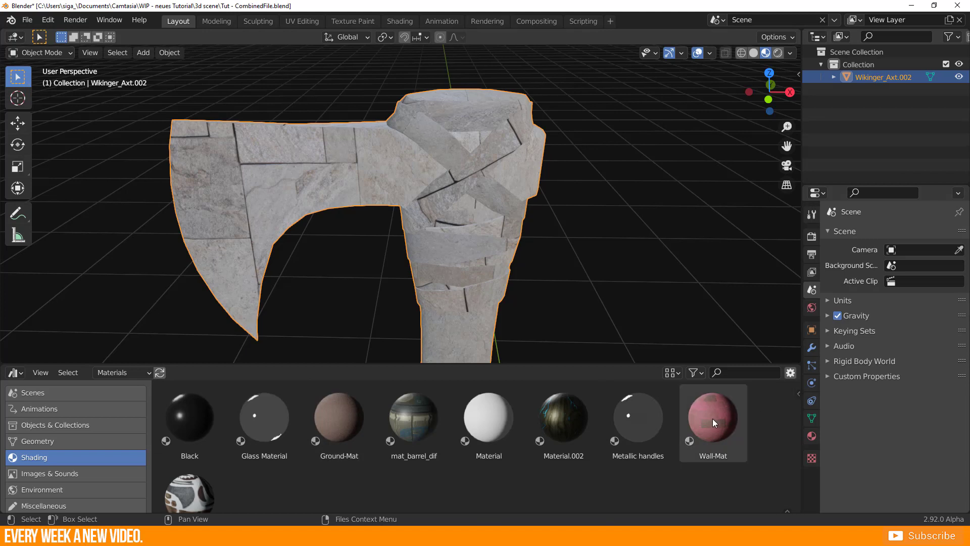
click(637, 415)
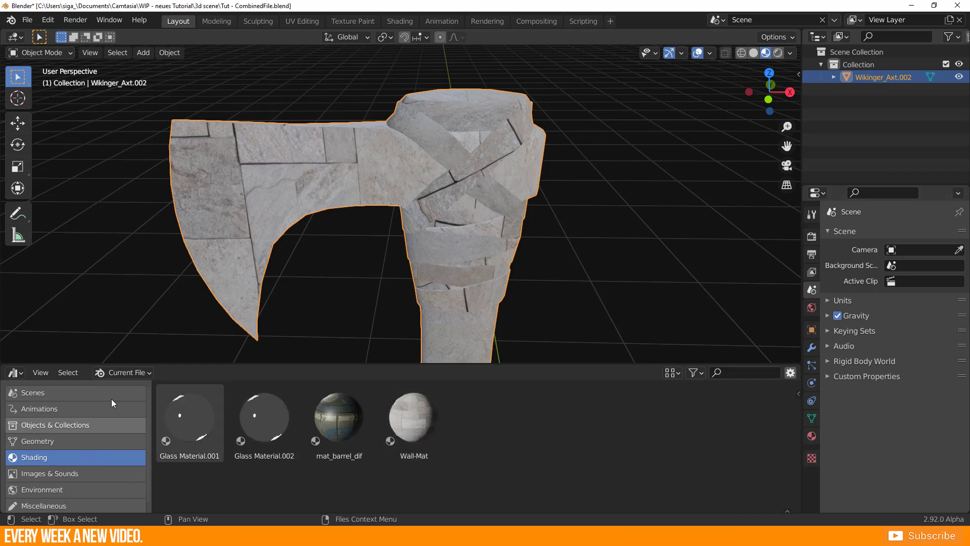
click(122, 372)
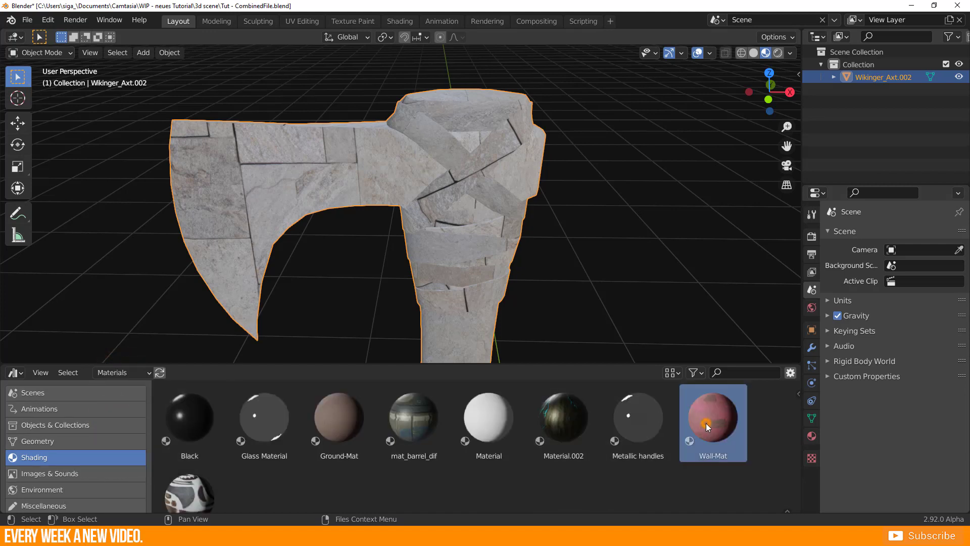